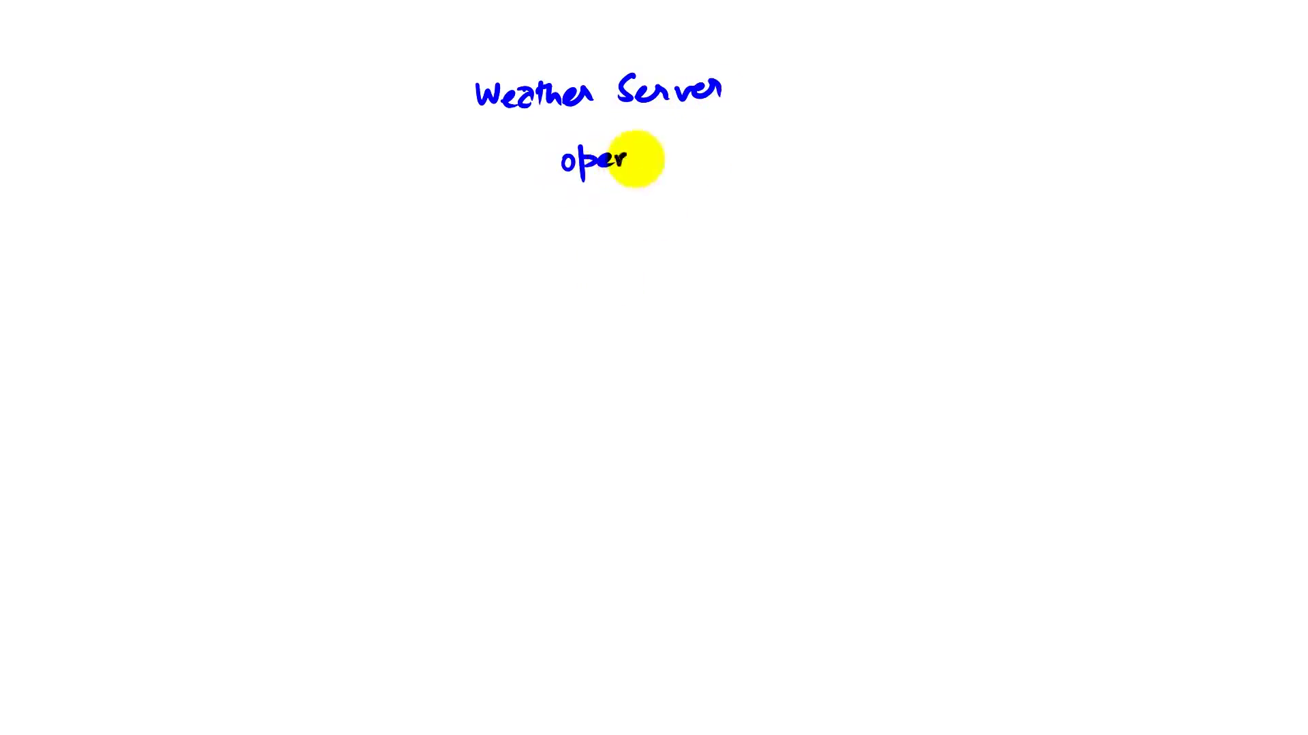
Handwrite 'openweathermap.org' beneath the 'Weather Server' title on the whiteboard
type("weatherma")
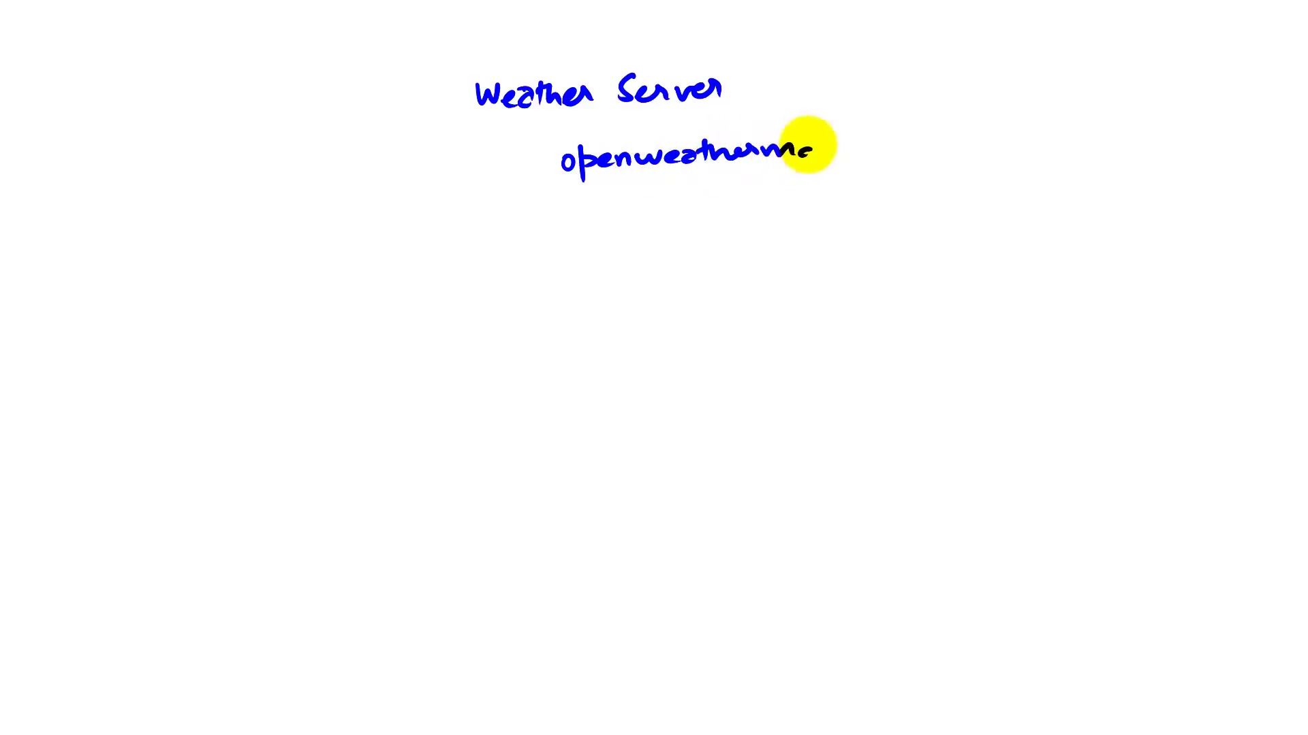
mouse_move(884, 145)
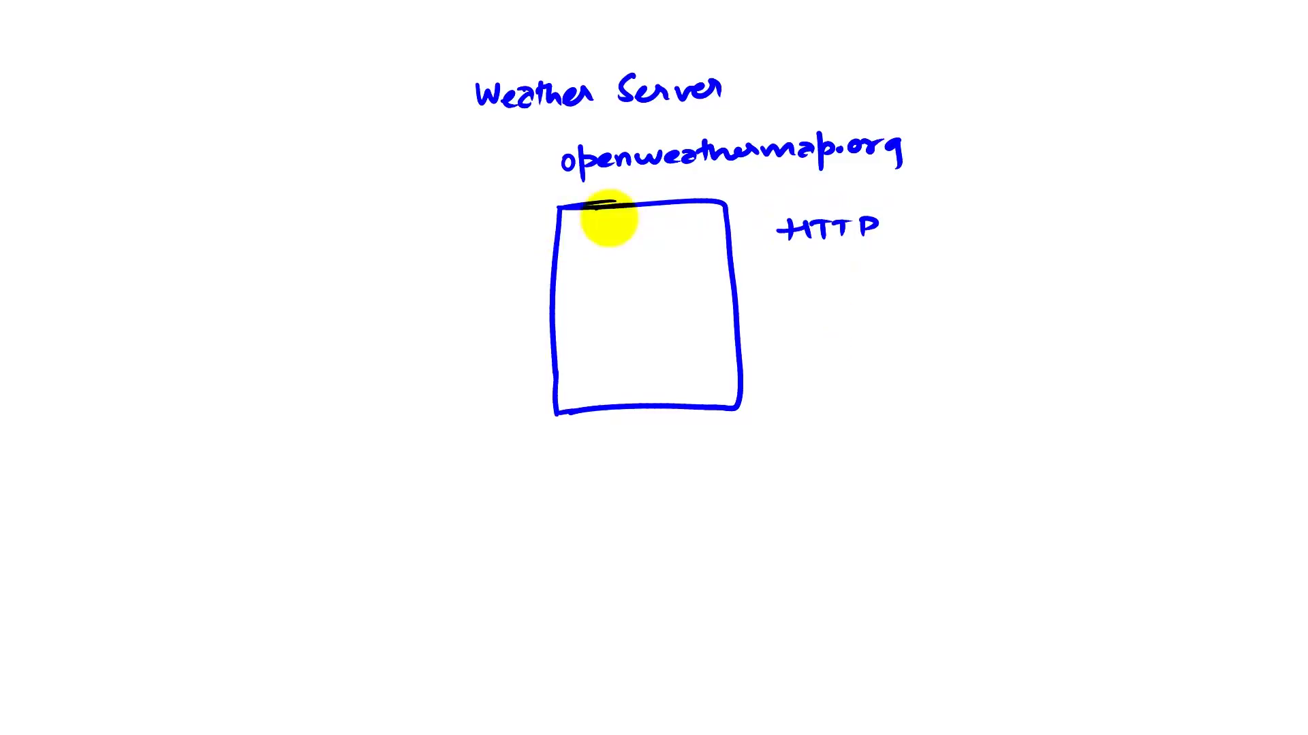
mouse_move(826, 276)
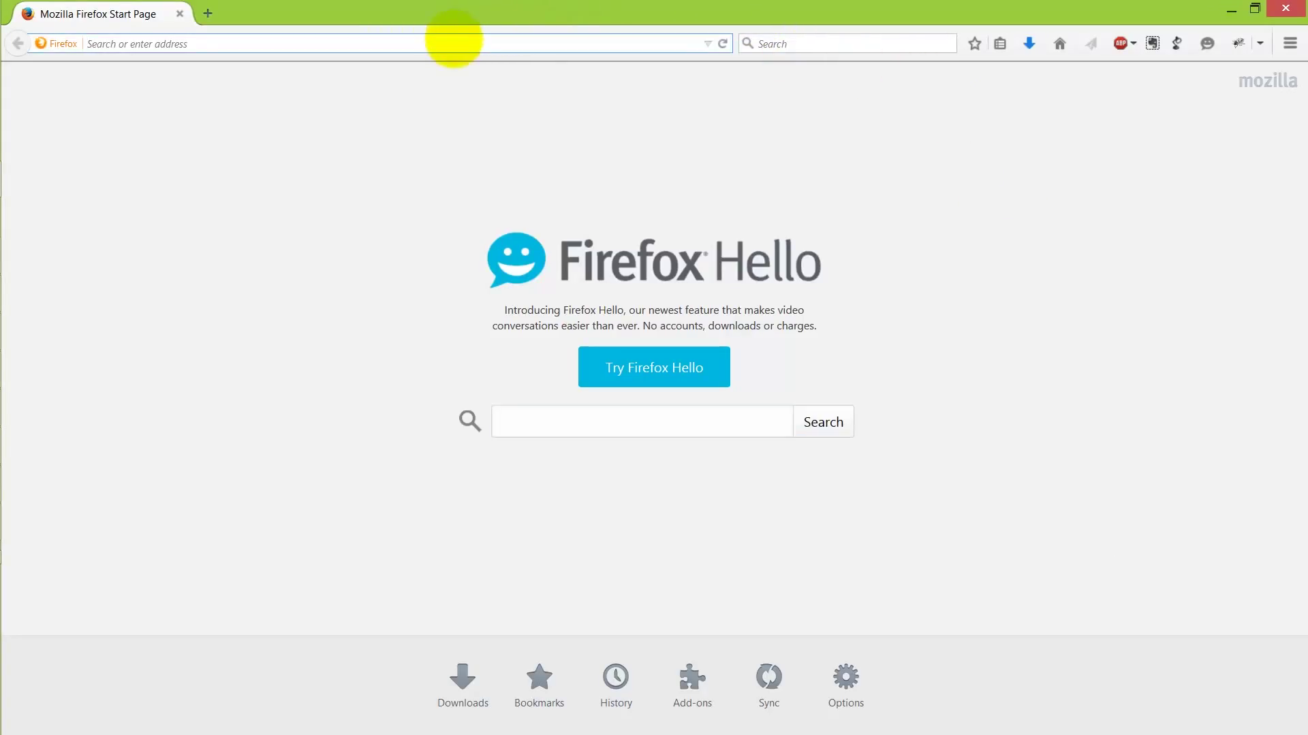
type("http:/op")
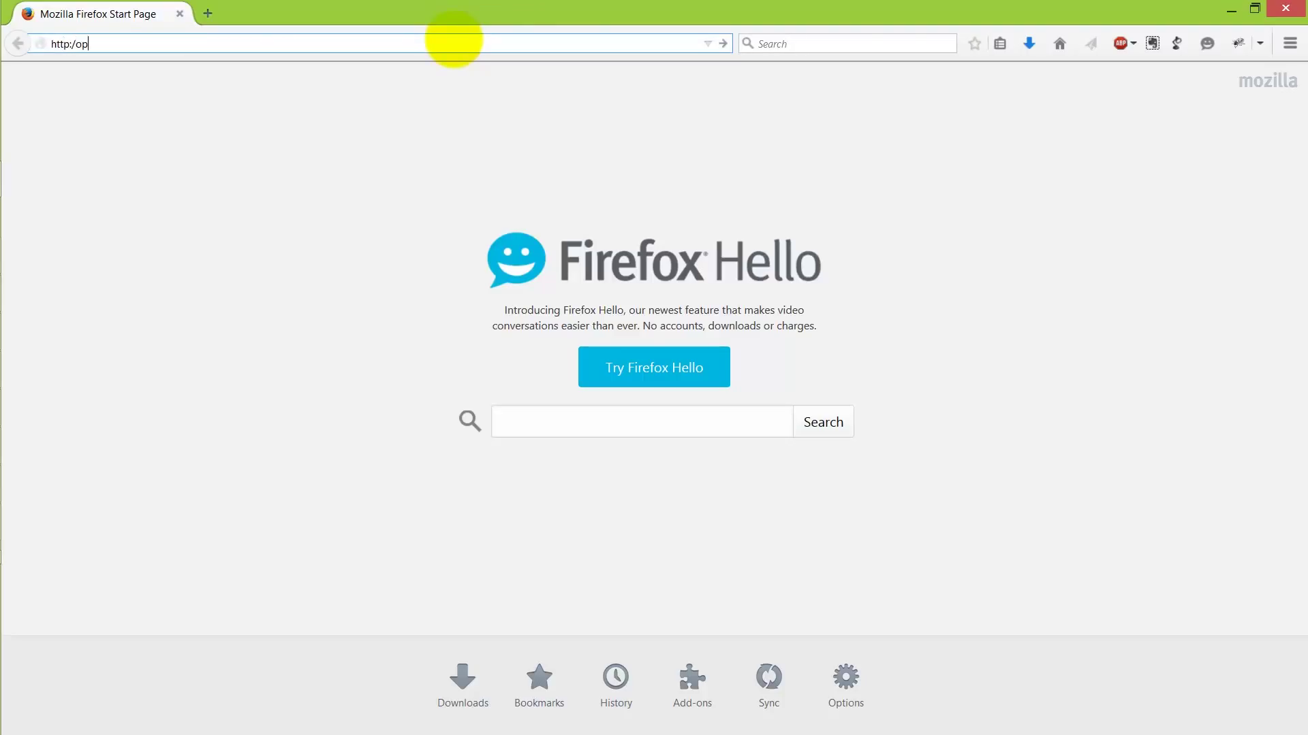
type("enweather")
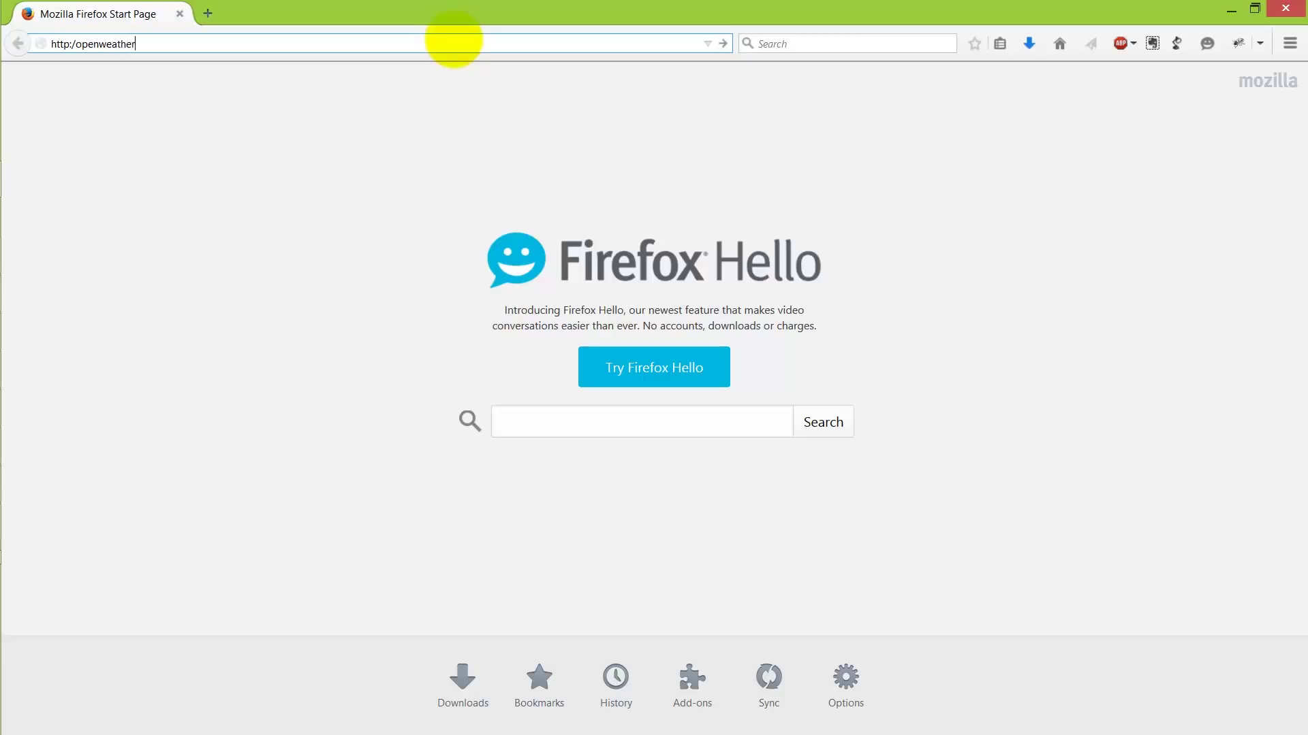
type("map")
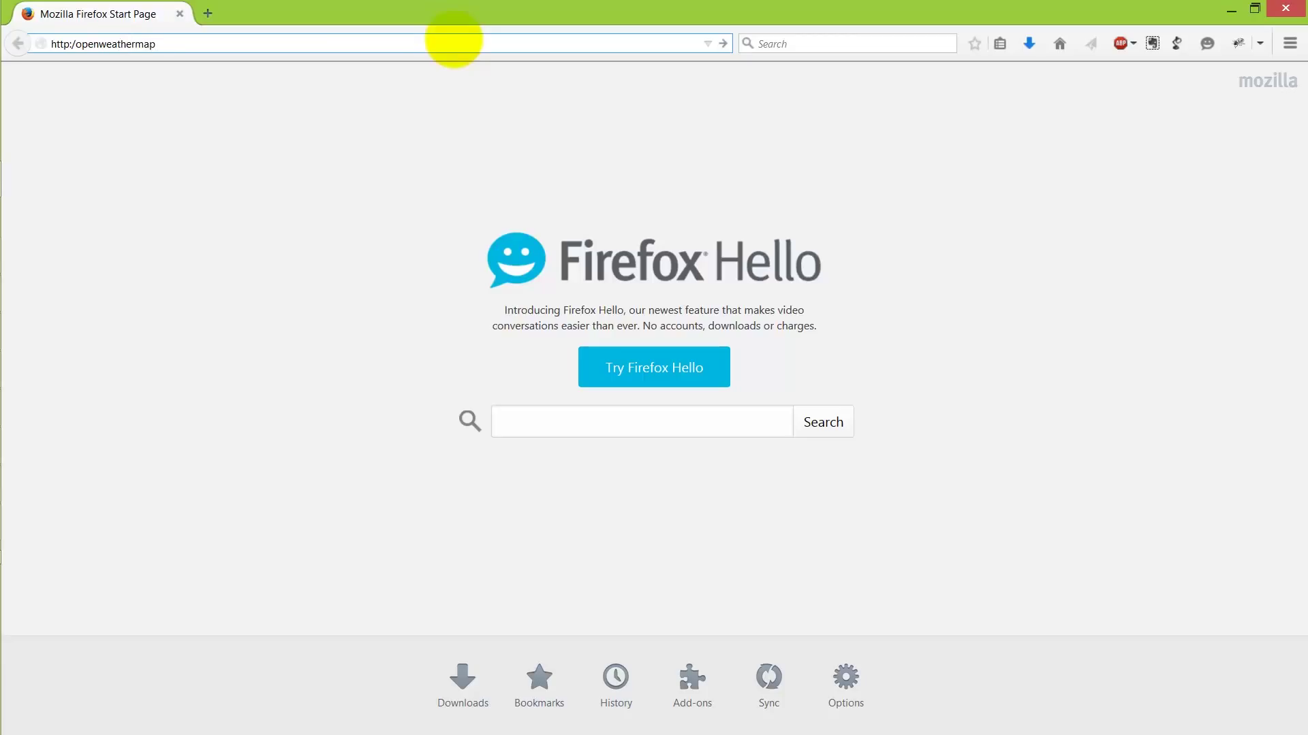
type(".org")
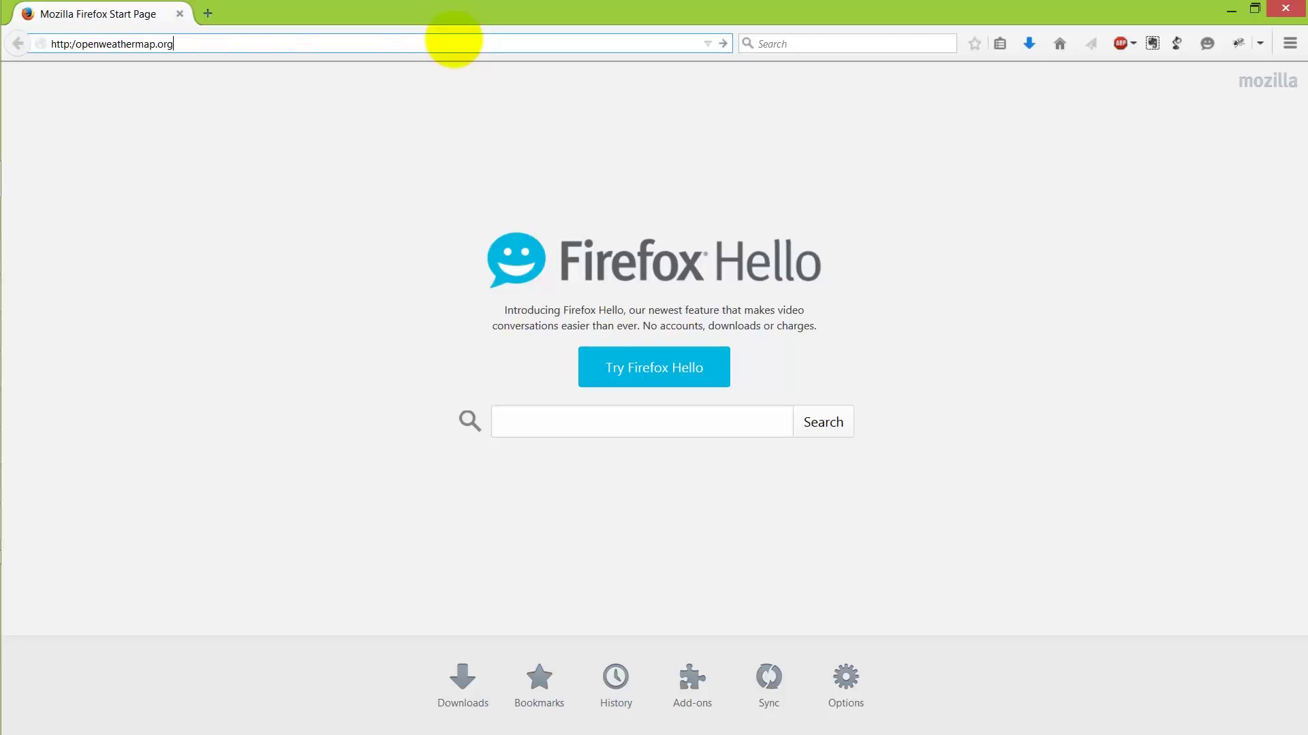
type("/data/2.5/weather?q=Austin Texas&units=metric")
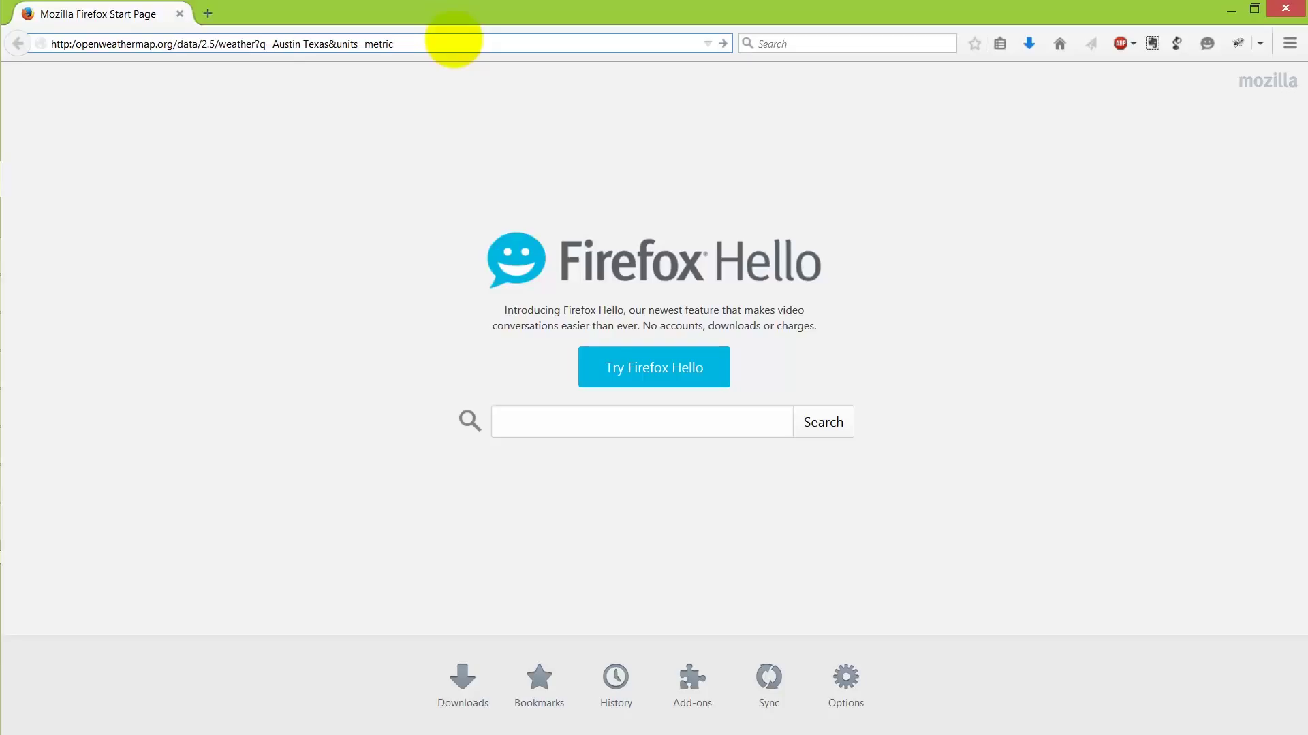
mouse_move(207, 14)
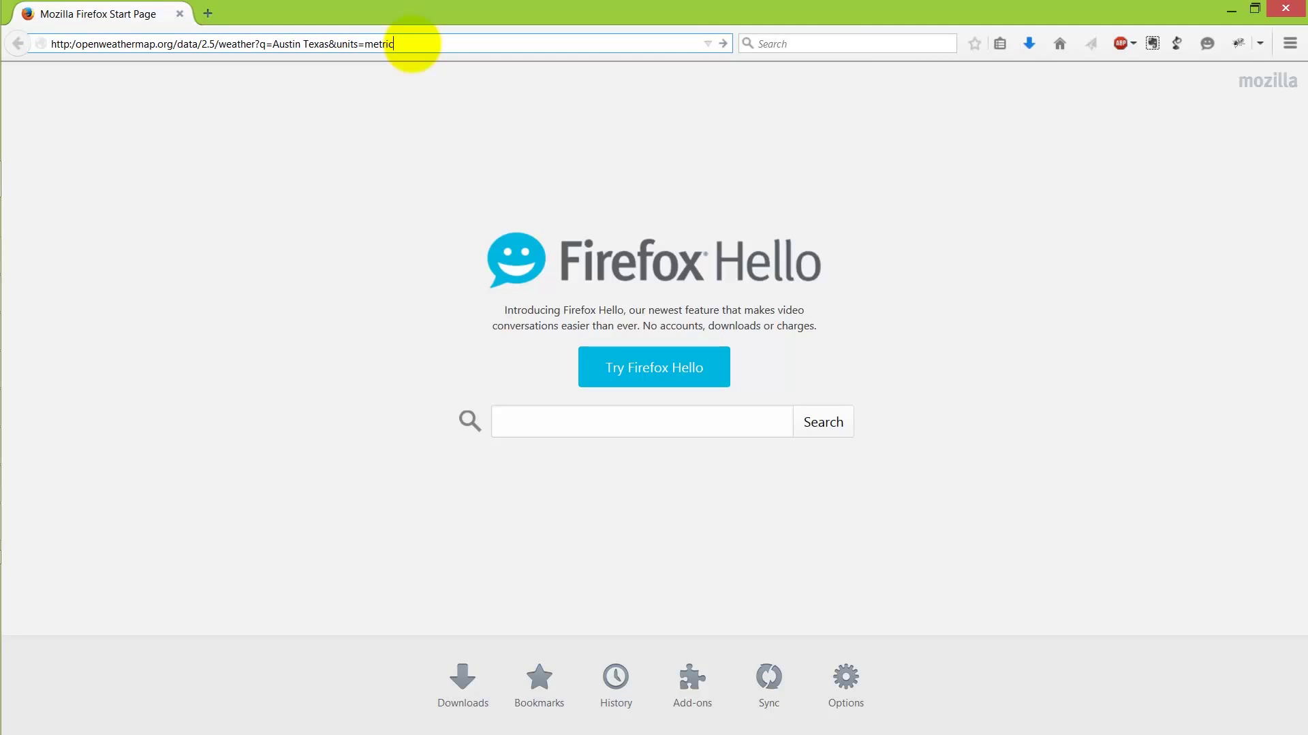
Load the Austin Texas query and pick out the humidity value 58 in the JSON response
key("Return")
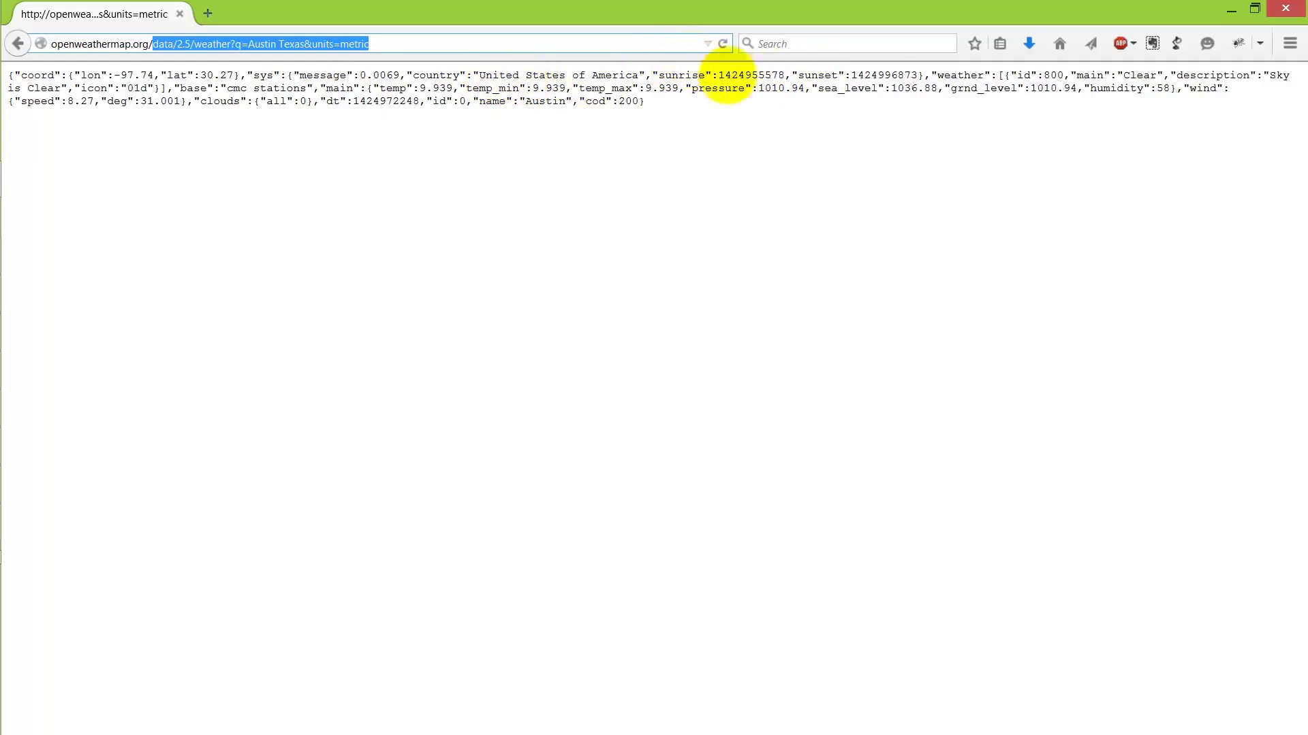
mouse_move(1116, 88)
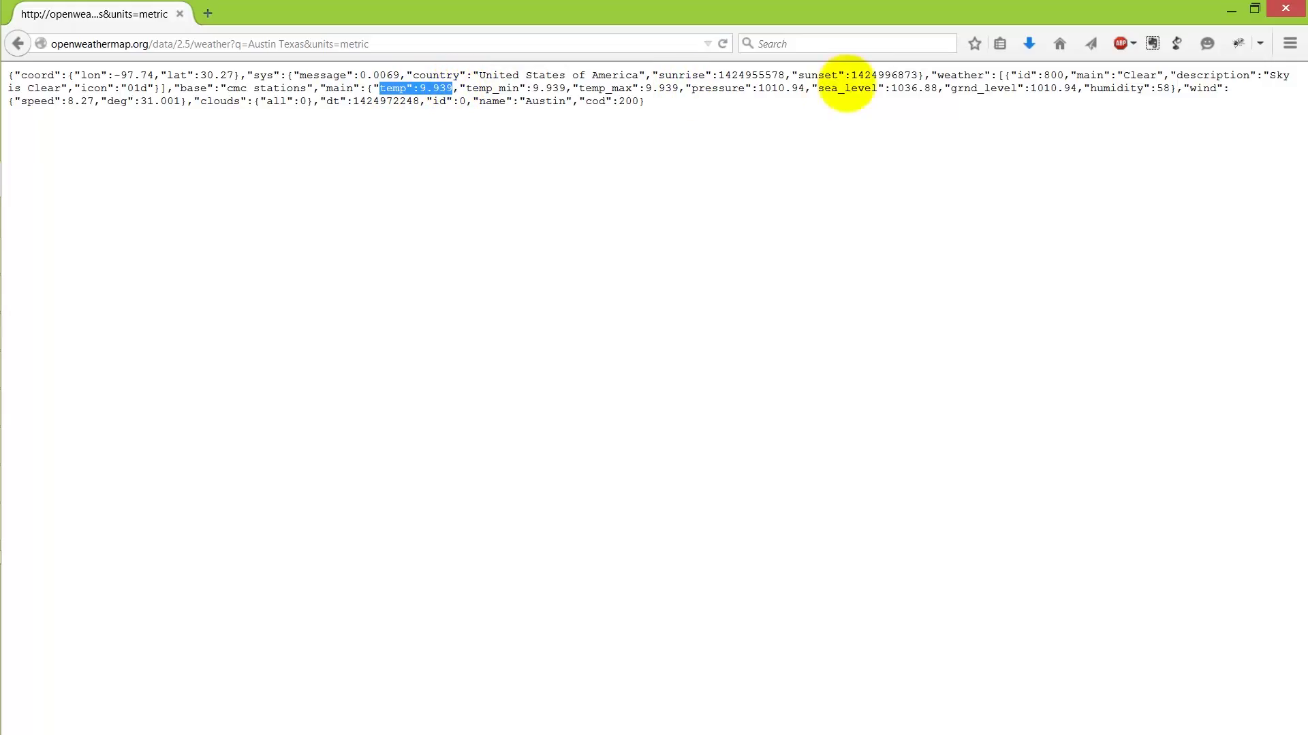
mouse_move(1168, 91)
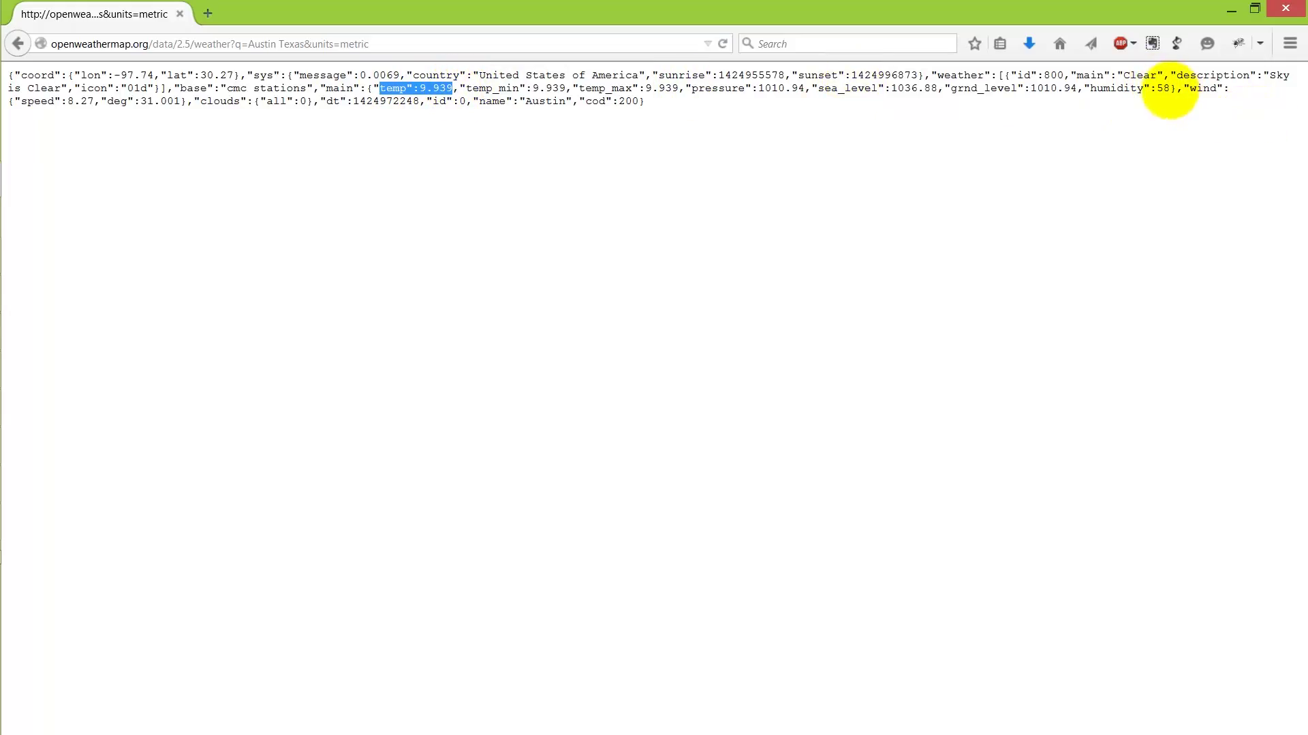
double_click(1134, 89)
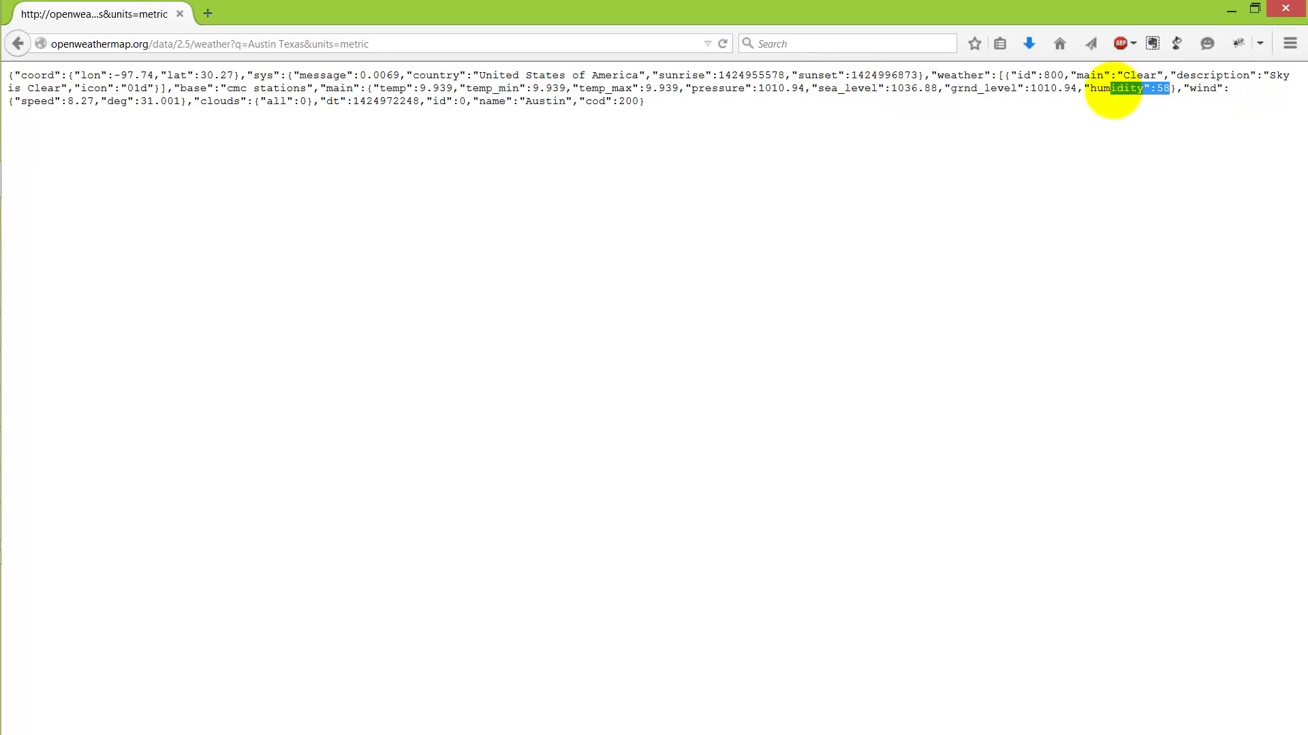